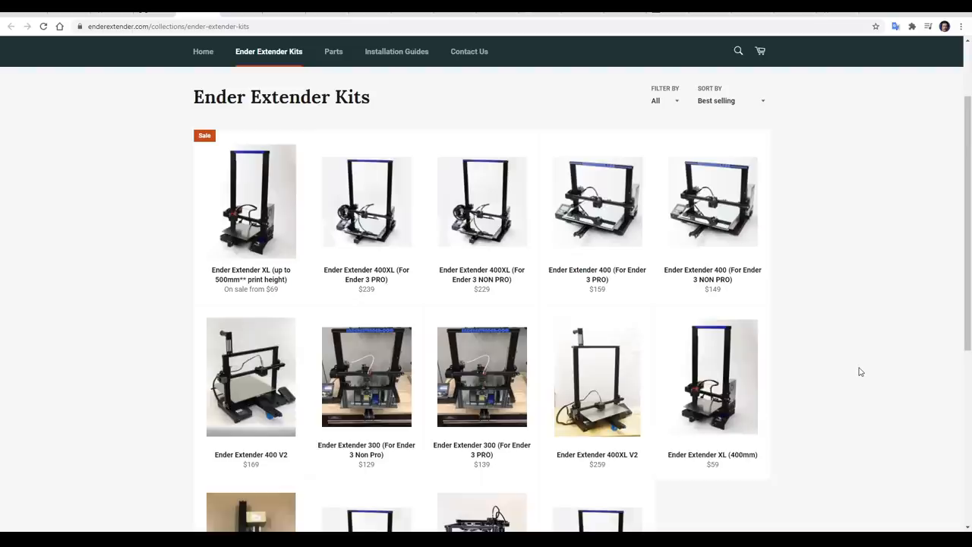
# Scroll the kits catalogue and open the Ender Extender 400 V2 kit, reaching the 406mm glass platform page
pyautogui.scroll(-3)
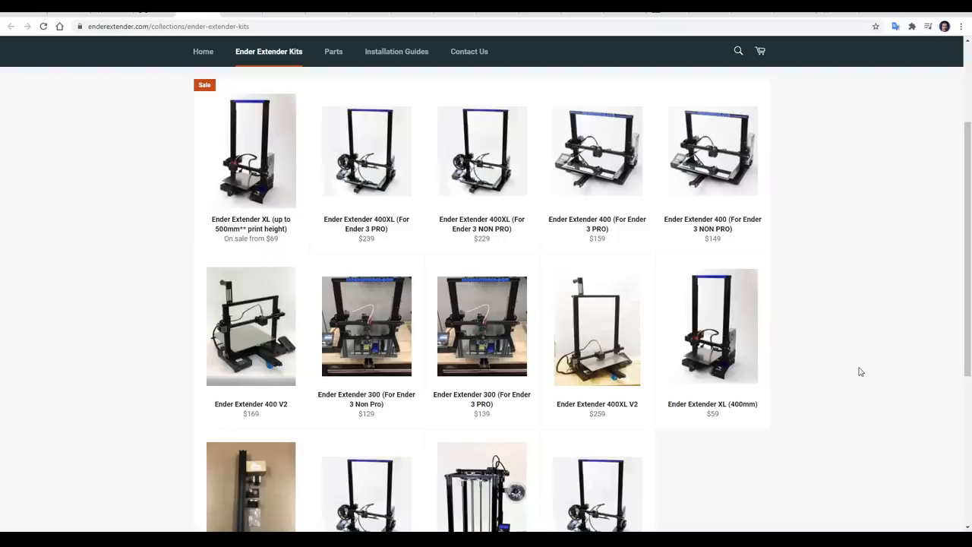
pyautogui.moveTo(250, 332)
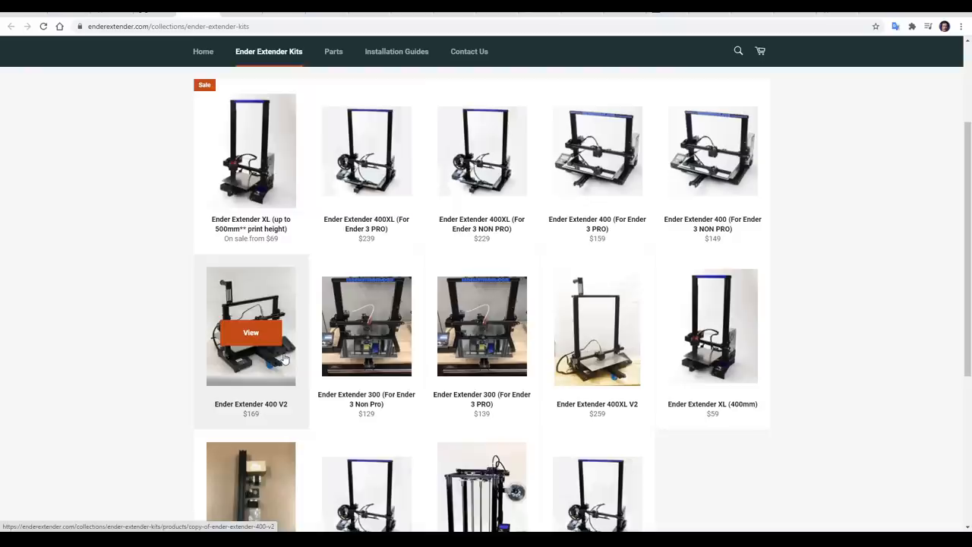
pyautogui.click(251, 333)
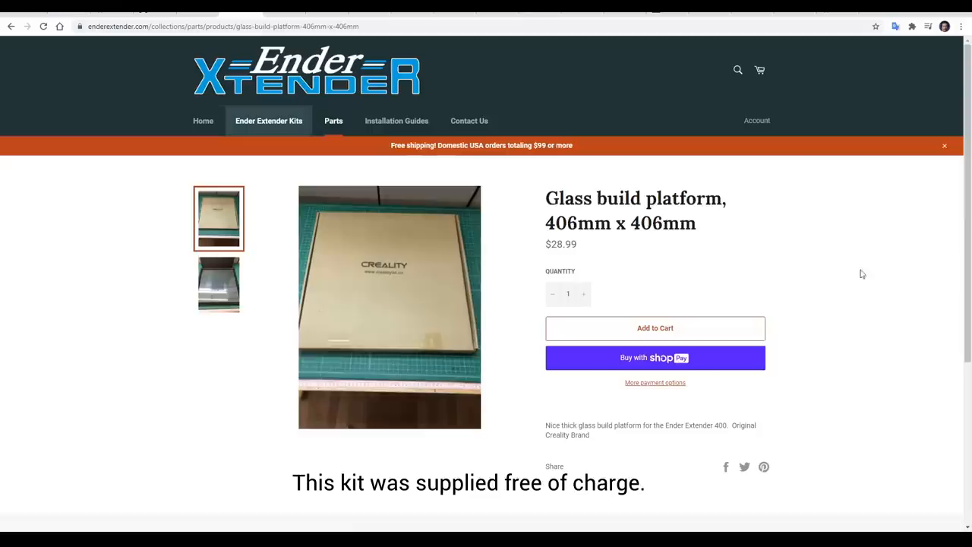
# Go to the Installation Guides page listing the four guides, including 400XL V2 and XL
pyautogui.click(396, 121)
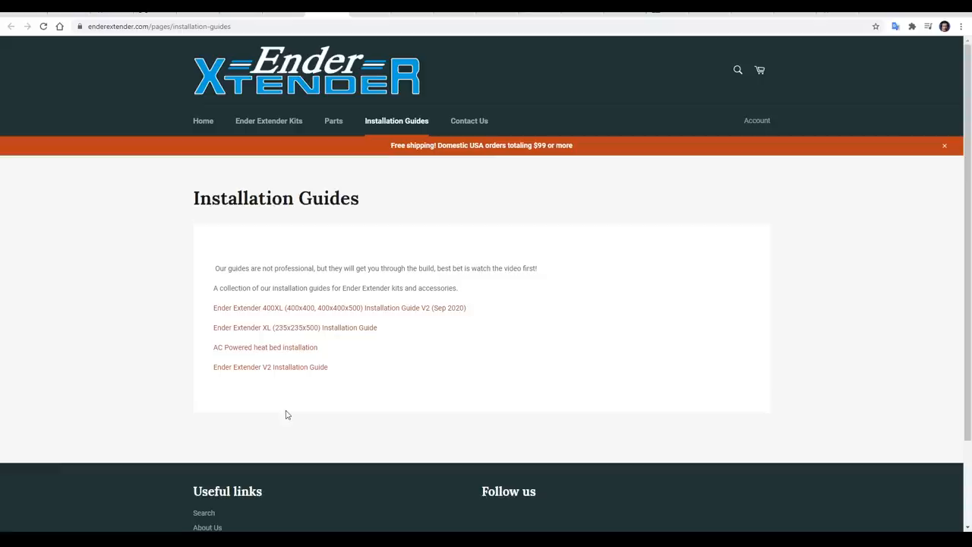
# Open the Ender Extender V2 Installation Guide PDF and scroll to Step 3: Base frame re-assembly
pyautogui.click(270, 367)
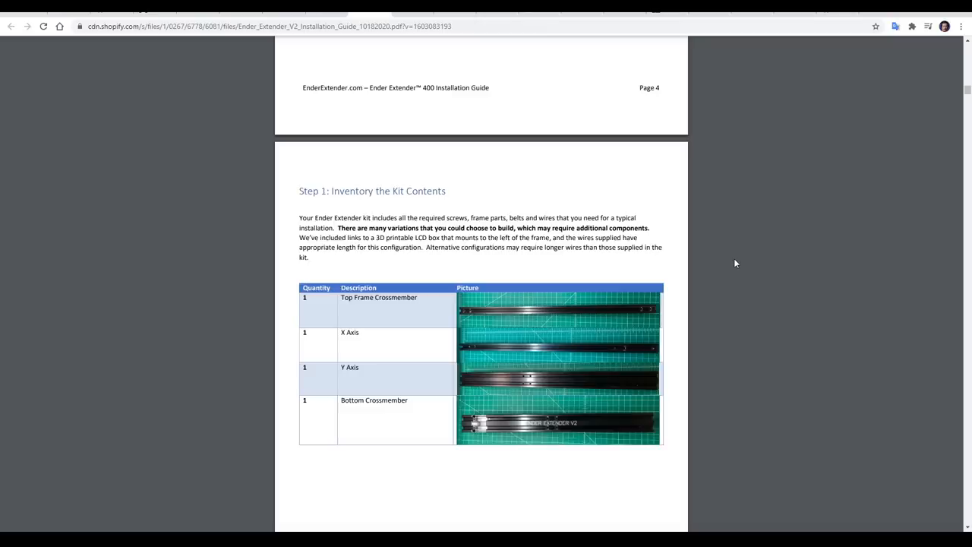
pyautogui.scroll(-3)
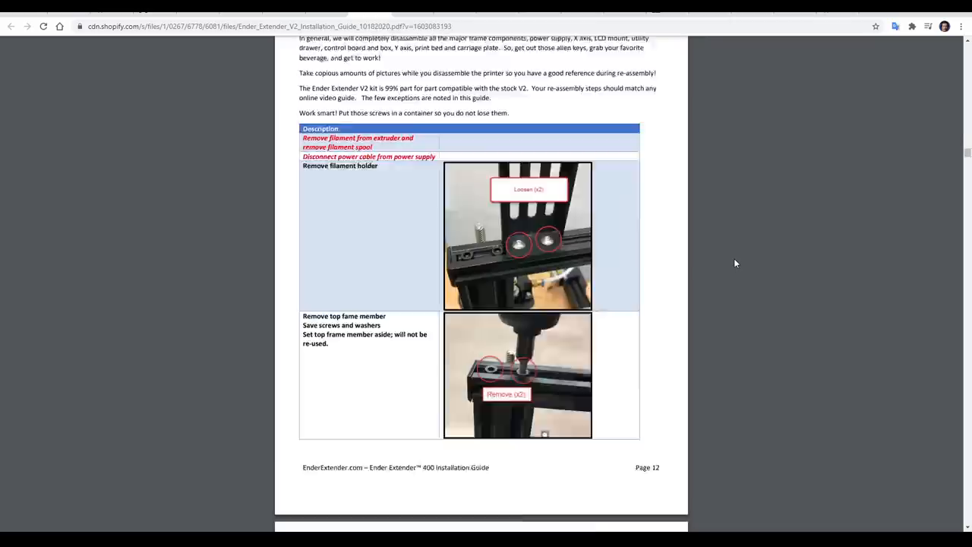
pyautogui.scroll(-3)
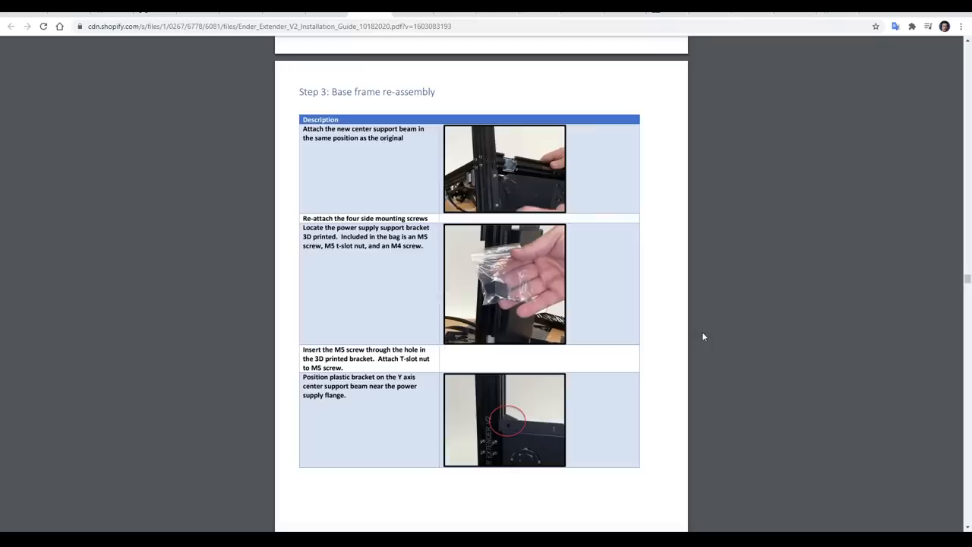
# Scroll to page 9 showing the Power Supply and Utility Drawer Bracket parts
pyautogui.scroll(-3)
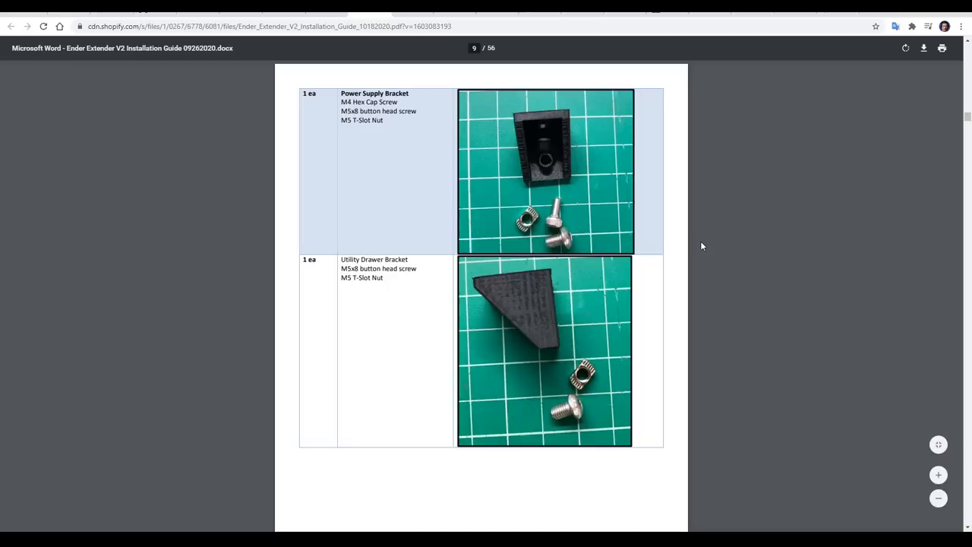
pyautogui.scroll(-3)
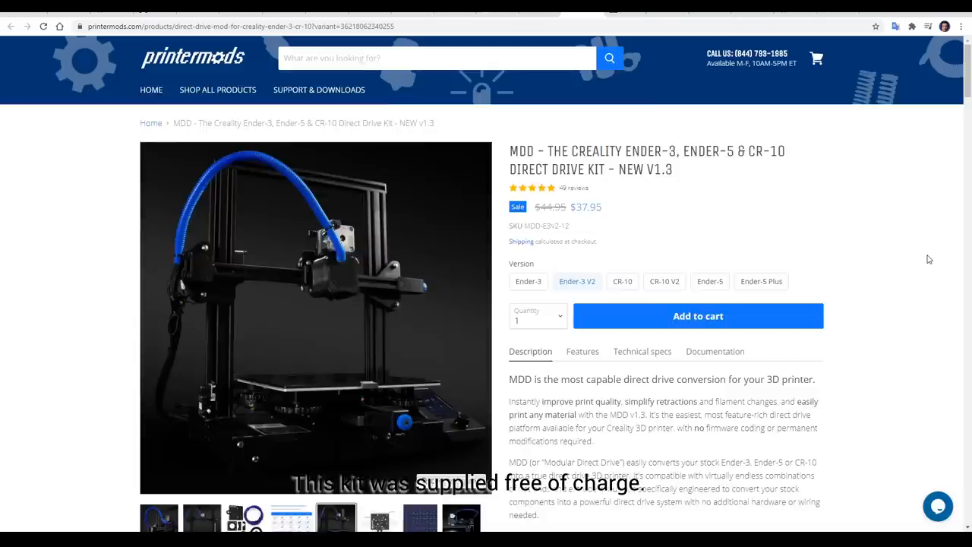
# Scroll past 'What's new for V1.3' to the Hot End / Extruder Fitment table
pyautogui.scroll(-3)
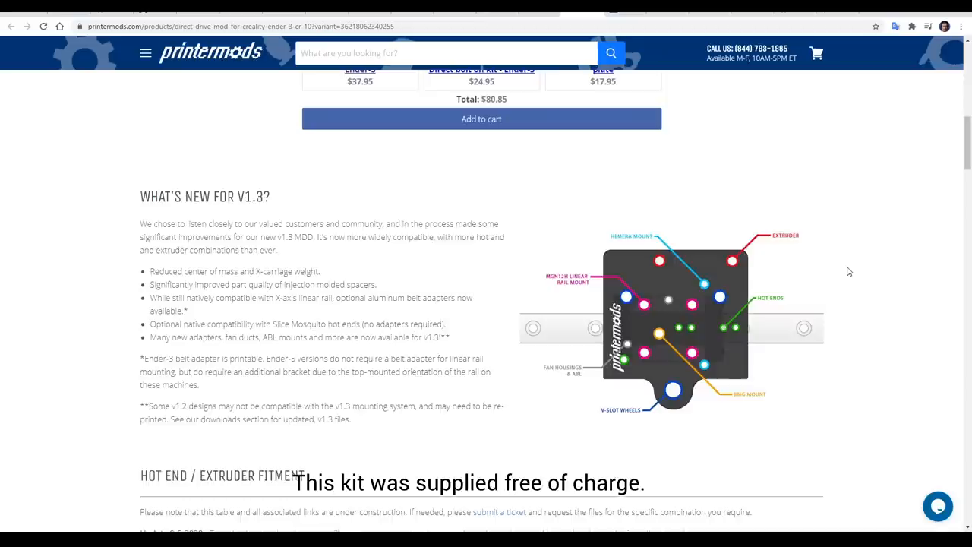
pyautogui.scroll(-3)
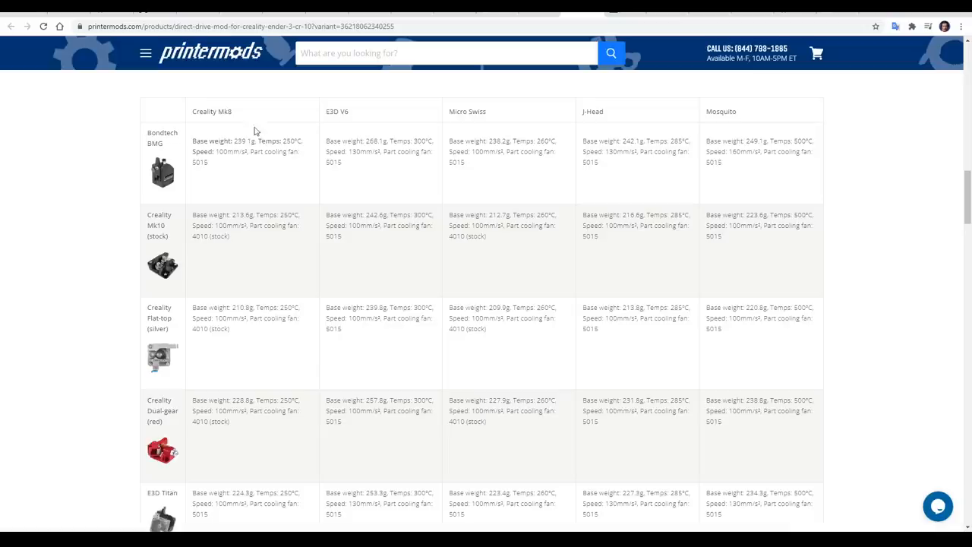
pyautogui.scroll(-3)
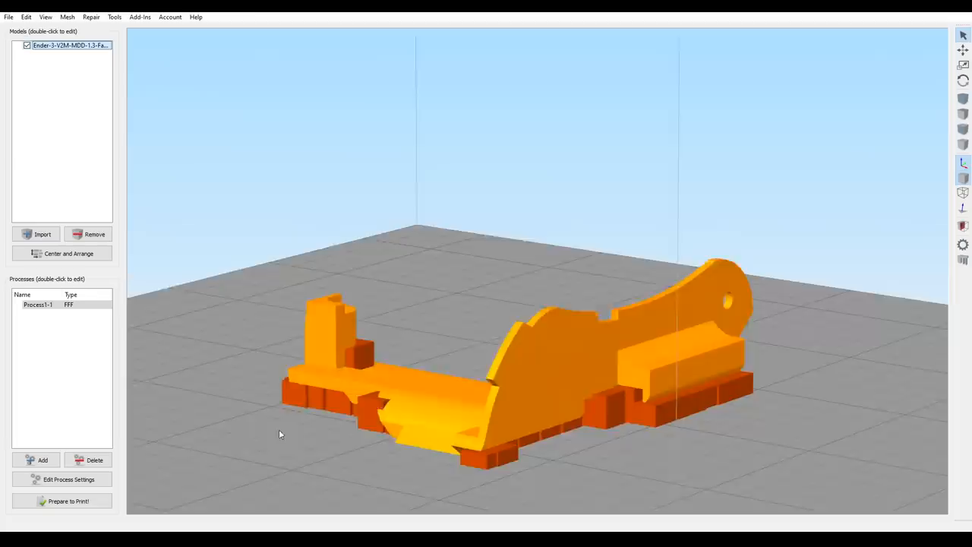
pyautogui.click(61, 479)
pyautogui.write('1.')
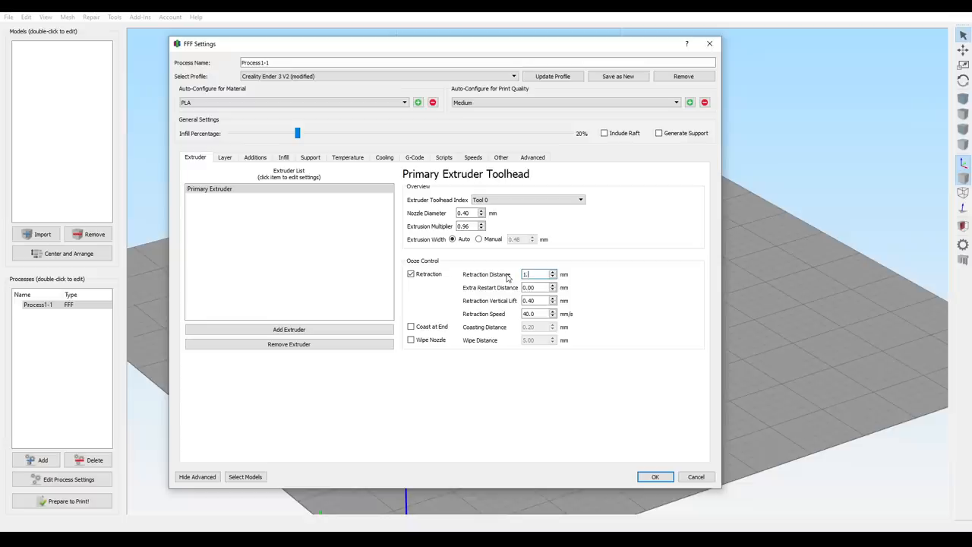